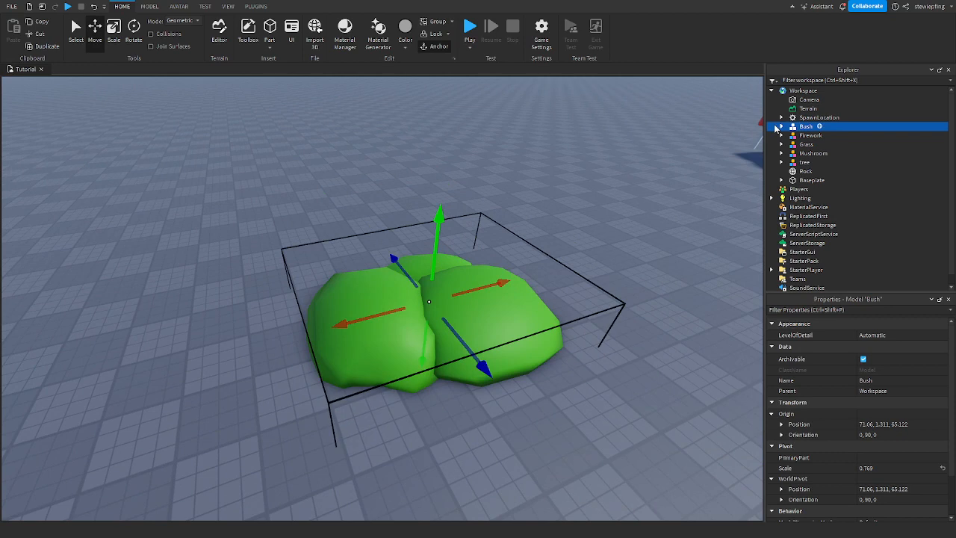
# Expand the Bush and Grass models and select both Grass mesh parts
pyautogui.click(781, 126)
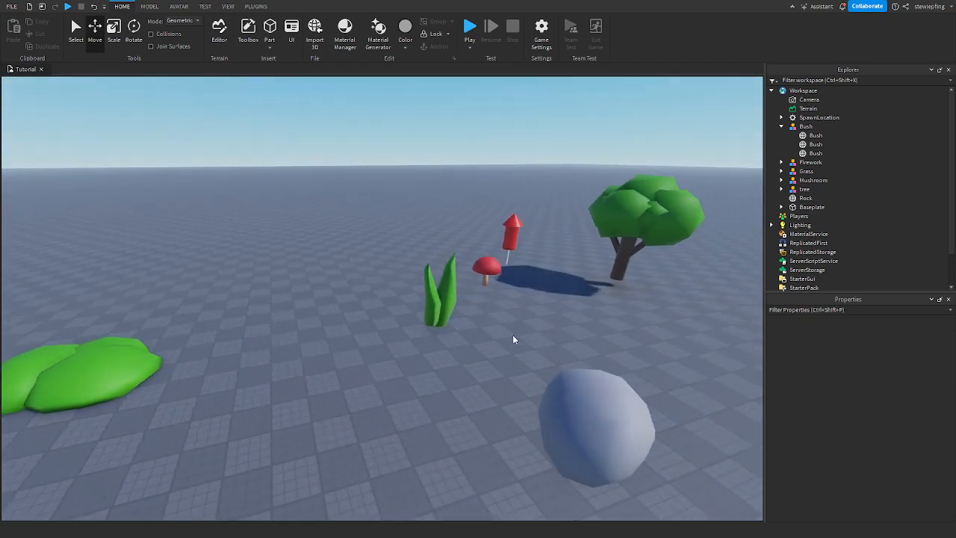
pyautogui.click(806, 171)
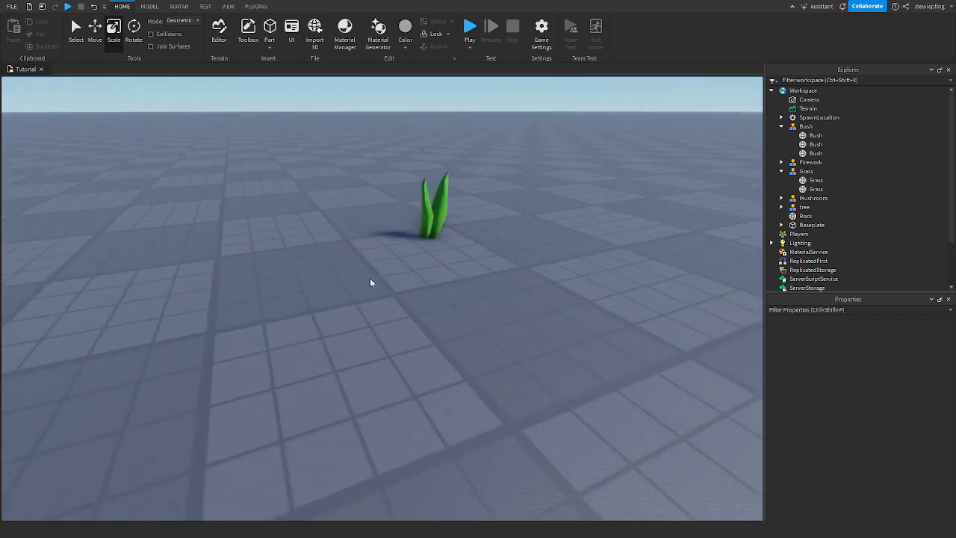
pyautogui.click(815, 198)
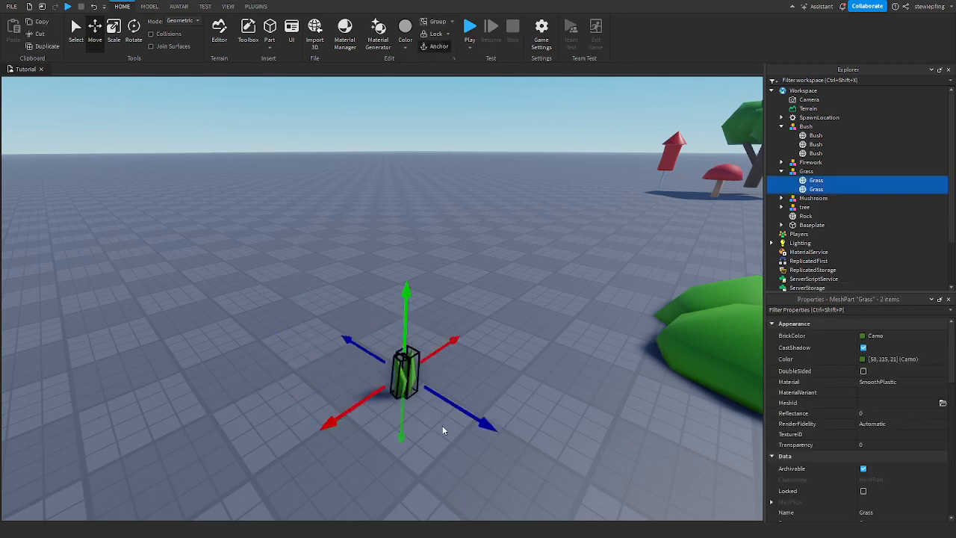
# Expand the Firework and Mushroom models to show cube, cylinder, head and stem
pyautogui.click(863, 347)
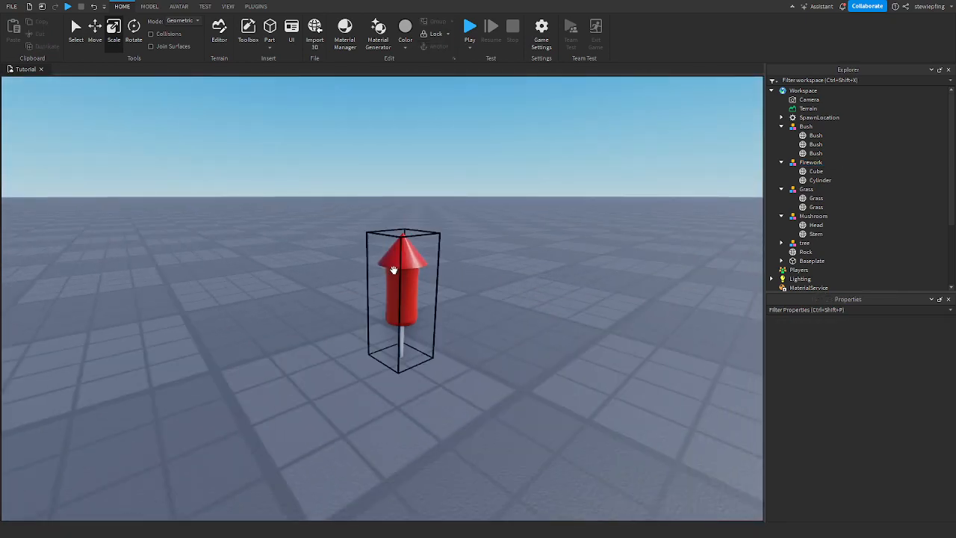
# Select the firework's Cube and Cylinder and adjust their collision fidelity setting
pyautogui.click(820, 180)
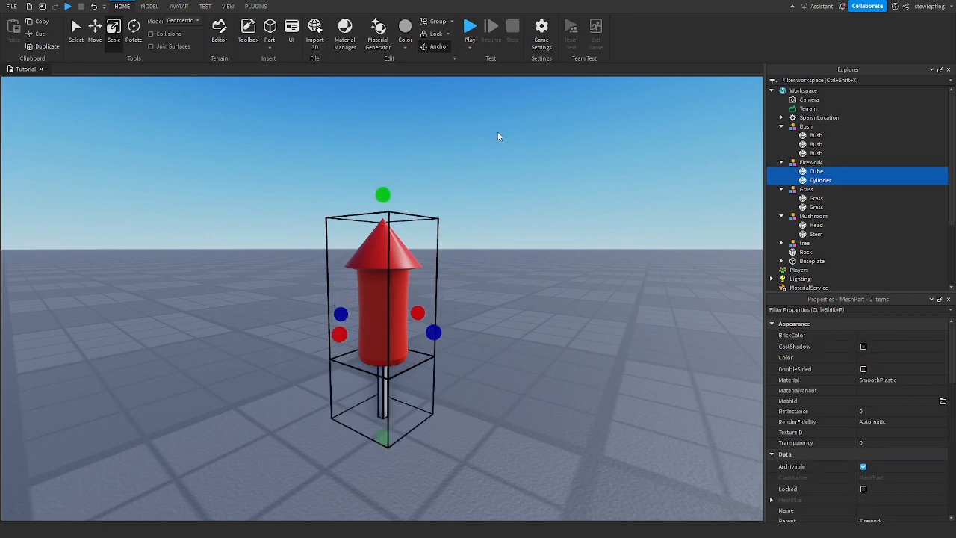
pyautogui.click(148, 6)
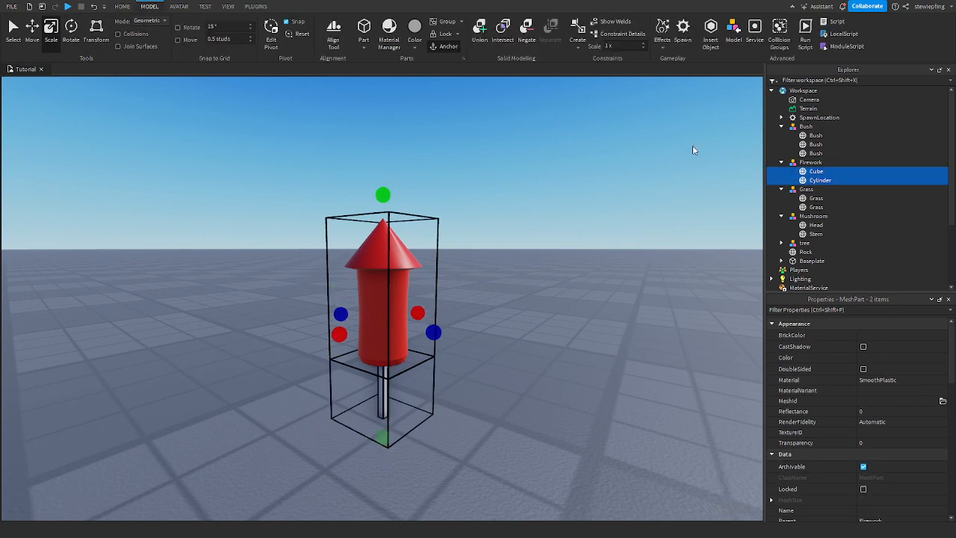
pyautogui.moveTo(594, 196)
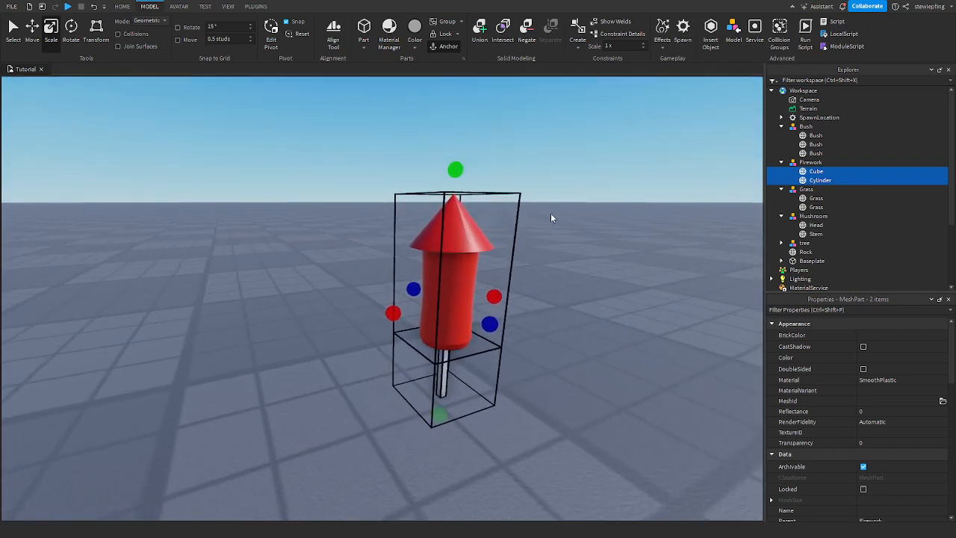
pyautogui.moveTo(601, 206)
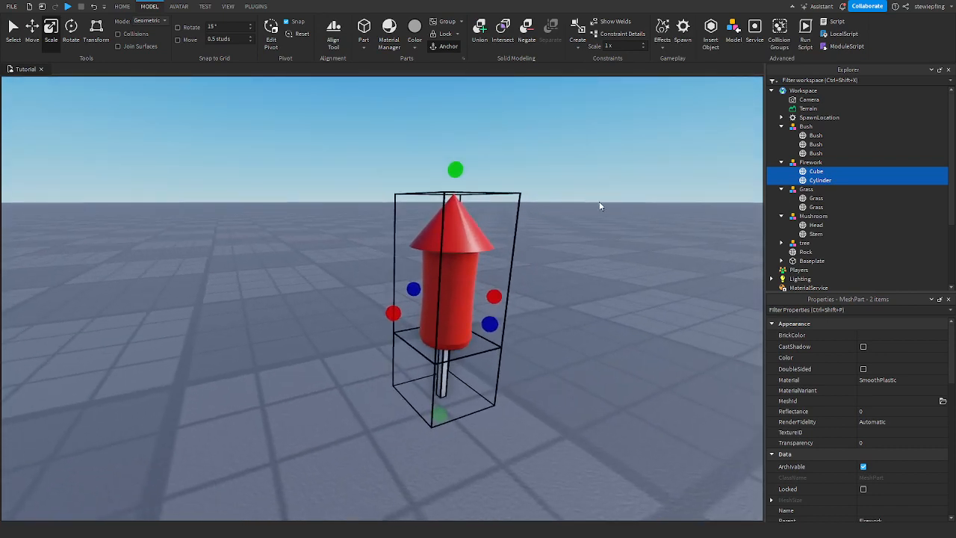
pyautogui.moveTo(699, 441)
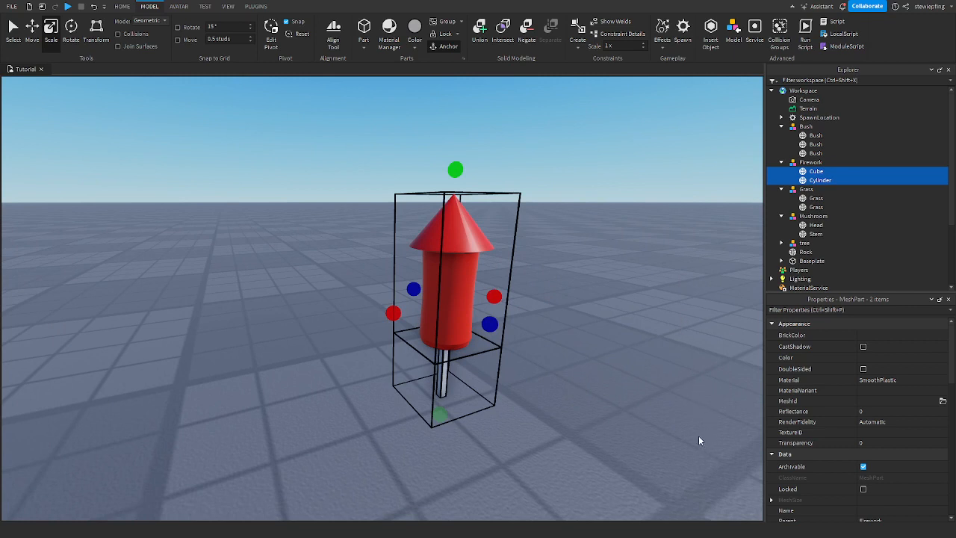
pyautogui.moveTo(672, 408)
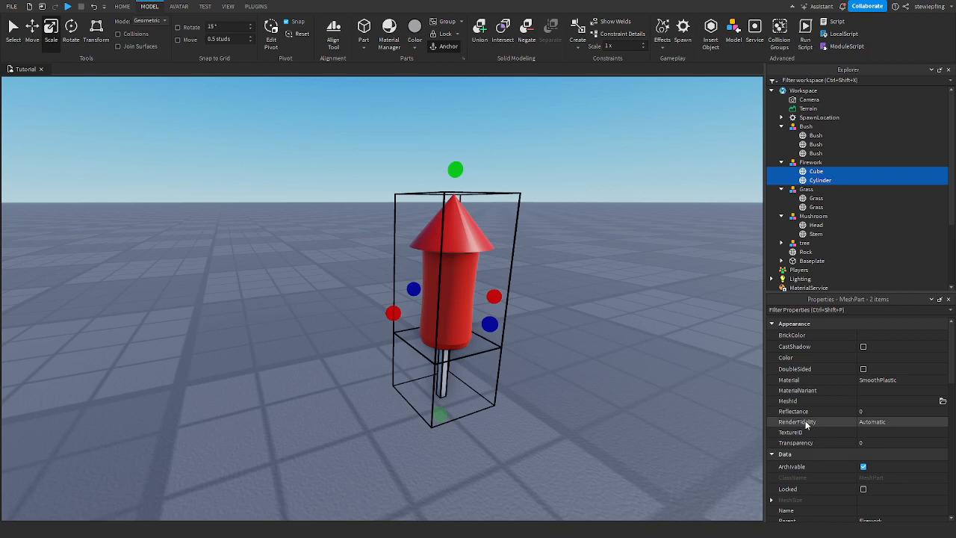
pyautogui.moveTo(640, 351)
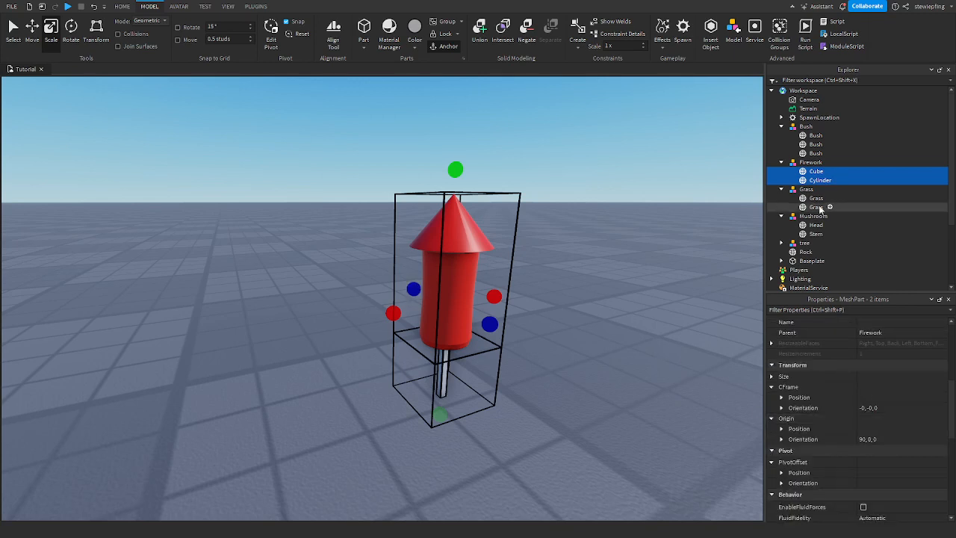
pyautogui.scroll(-3)
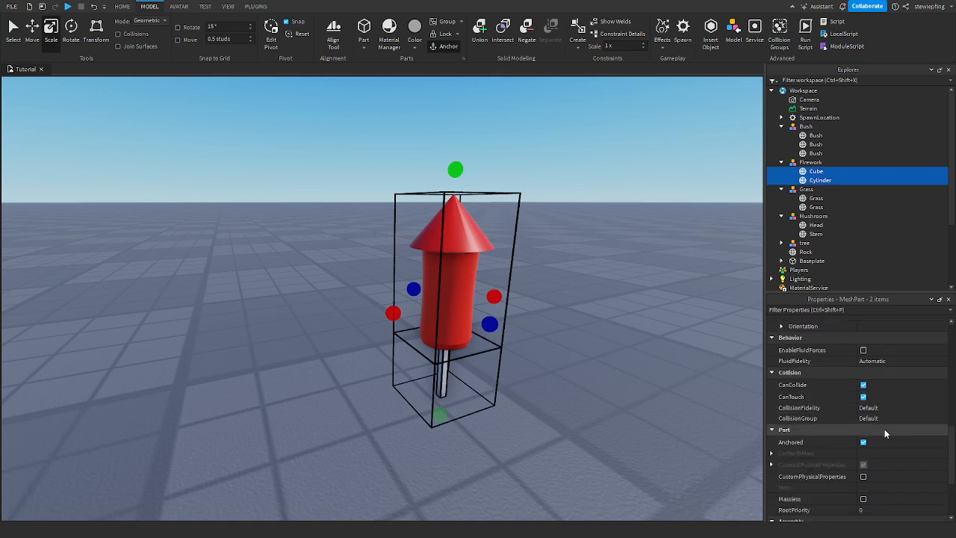
pyautogui.click(821, 418)
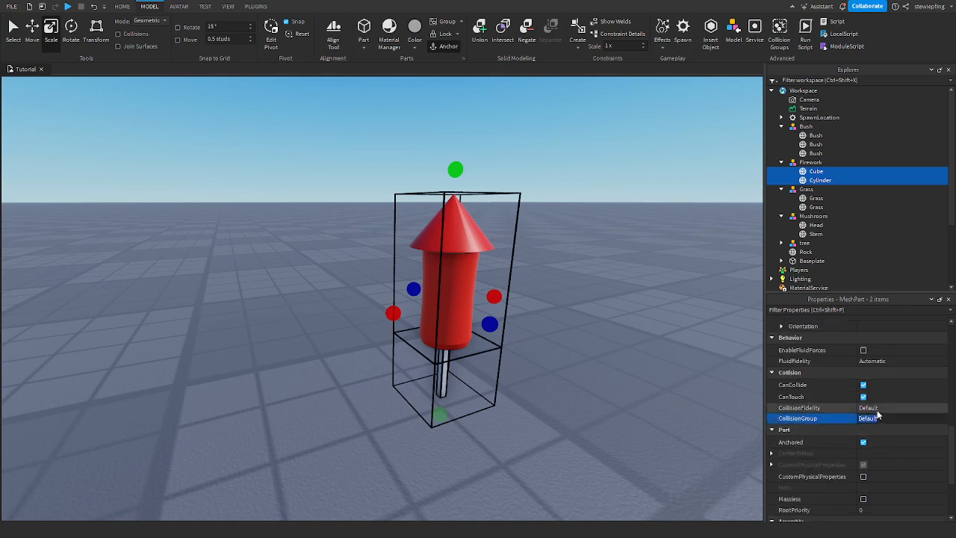
pyautogui.click(811, 407)
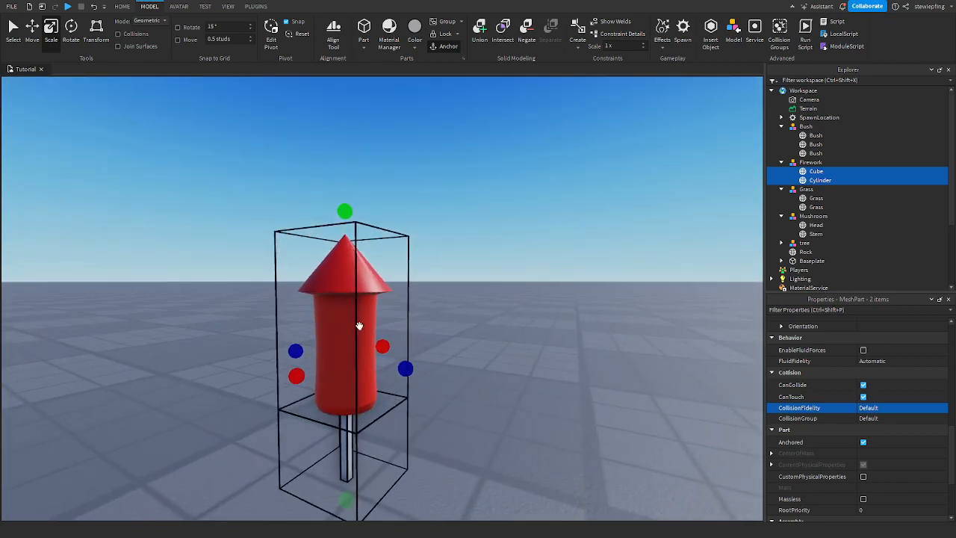
pyautogui.moveTo(592, 264)
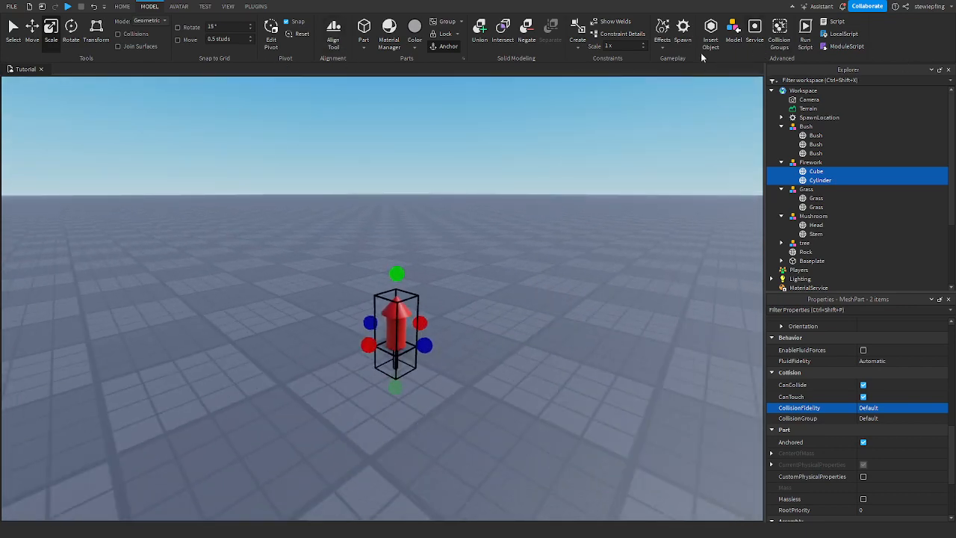
pyautogui.moveTo(634, 147)
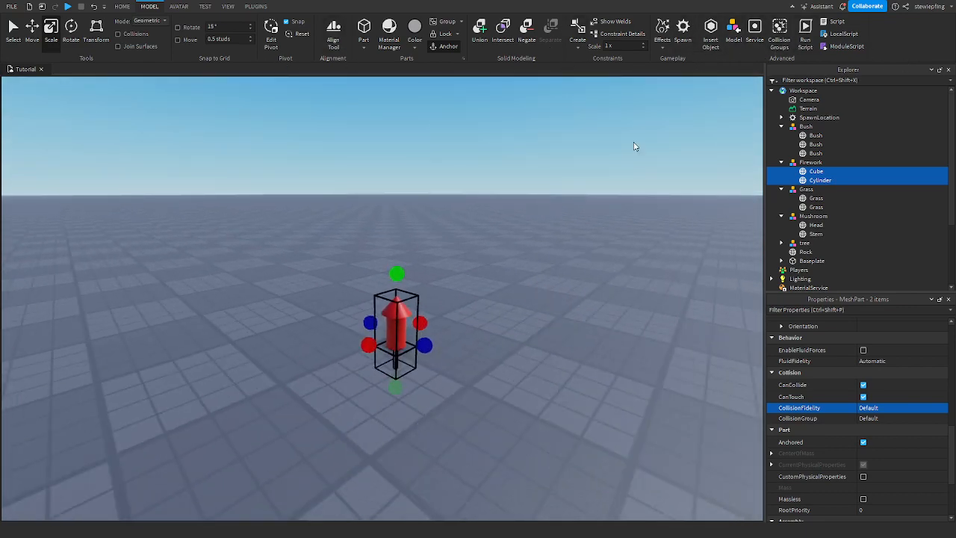
pyautogui.click(227, 6)
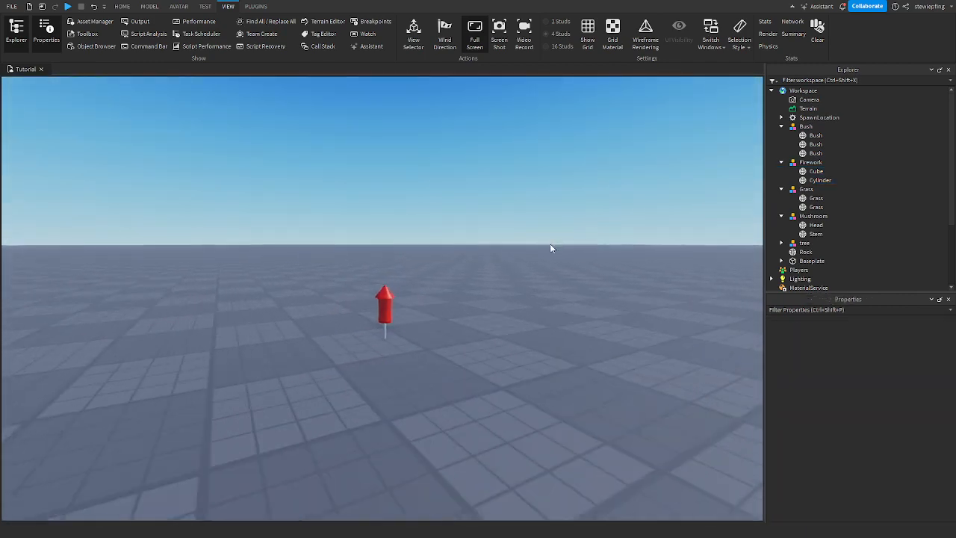
# Select the Firework model and bring its Collision properties into view
pyautogui.click(384, 306)
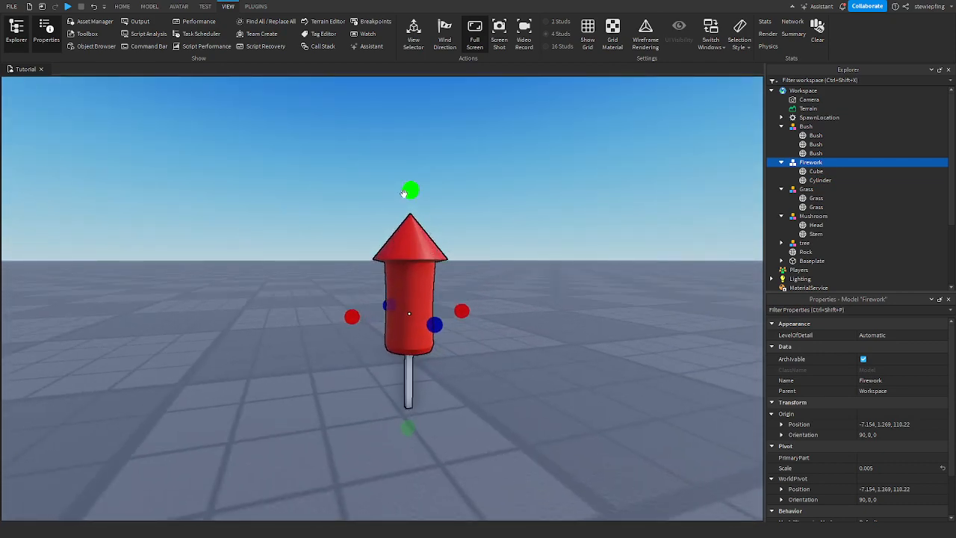
pyautogui.scroll(-3)
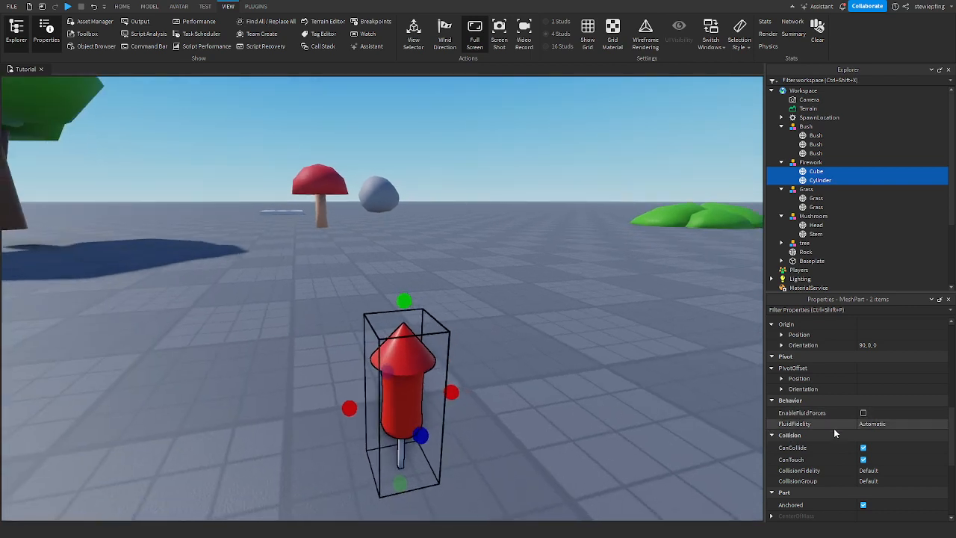
# Turn off CanCollide and CanTouch for the firework's Cube and Cylinder
pyautogui.click(863, 459)
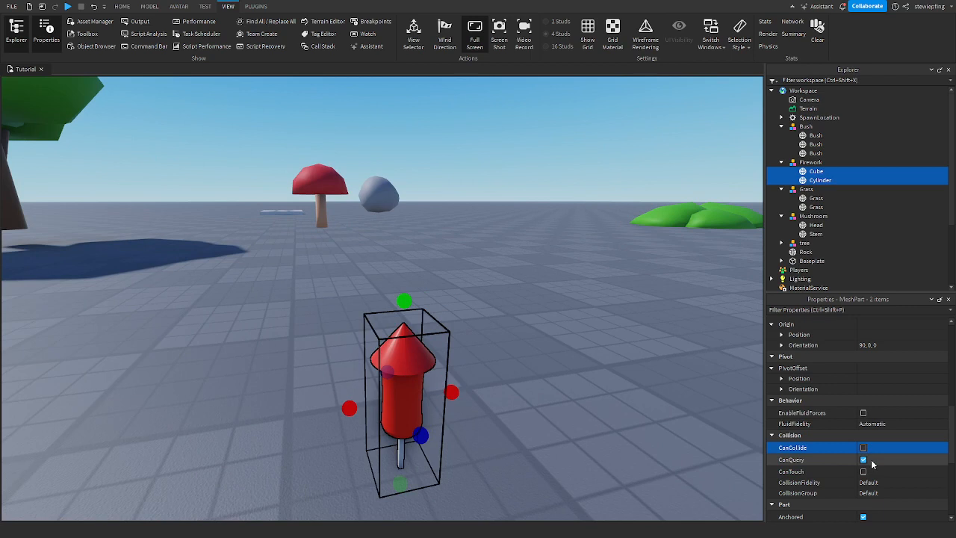
pyautogui.click(863, 459)
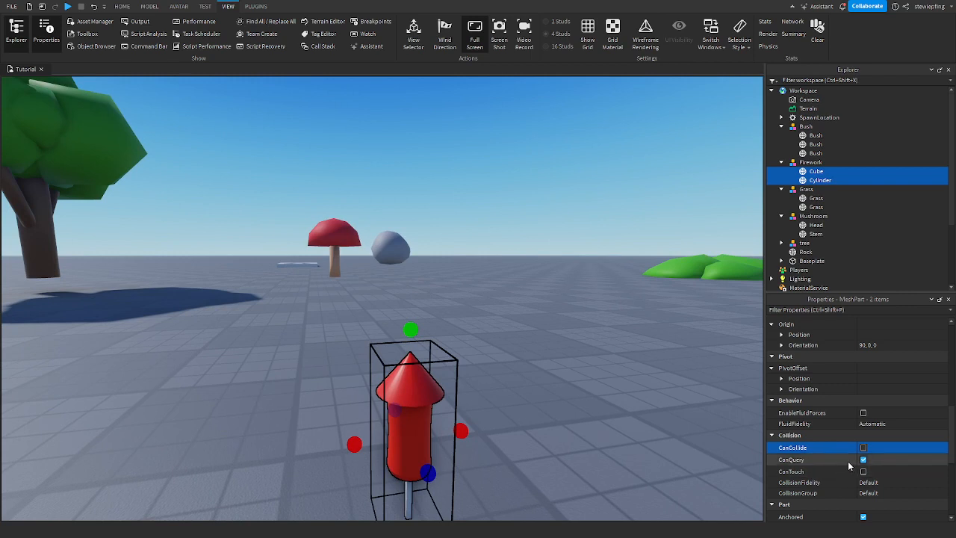
pyautogui.moveTo(868, 469)
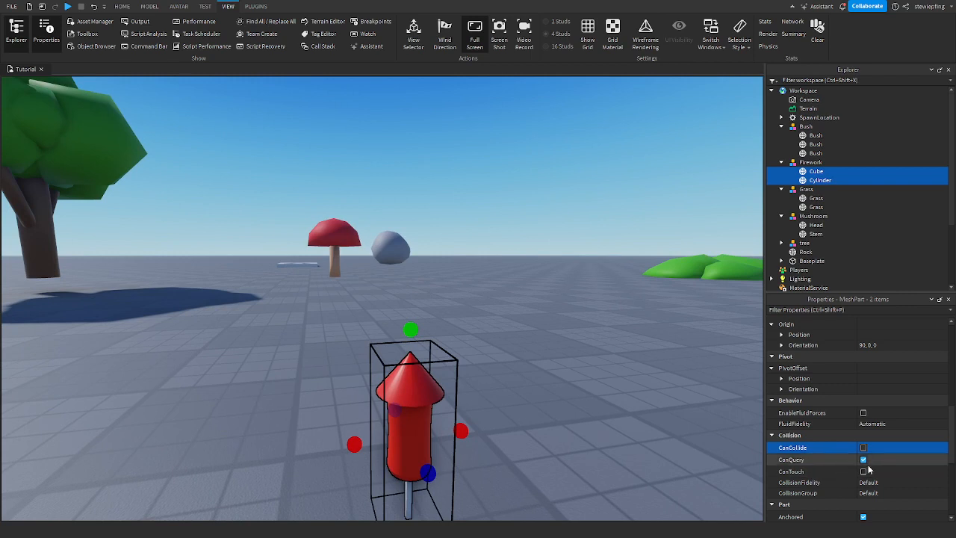
pyautogui.click(863, 447)
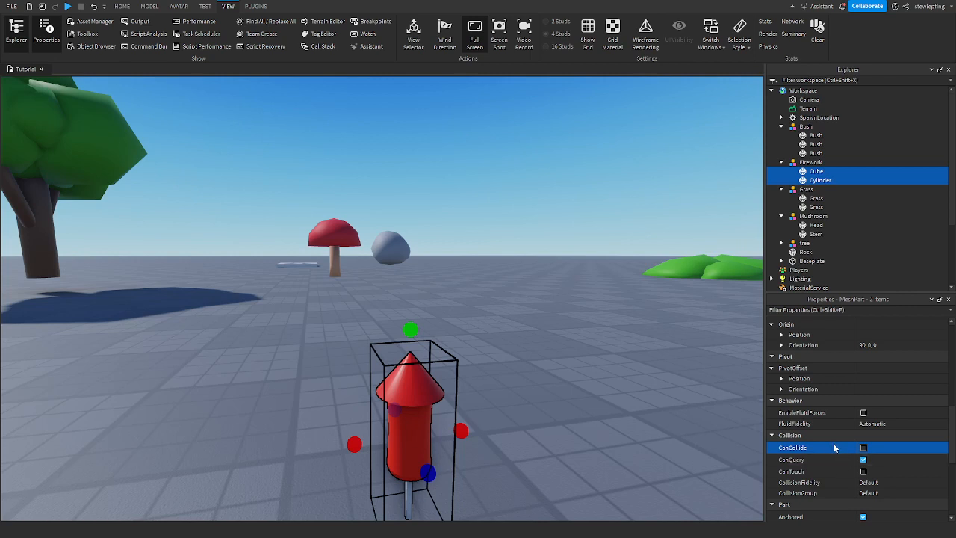
pyautogui.moveTo(825, 459)
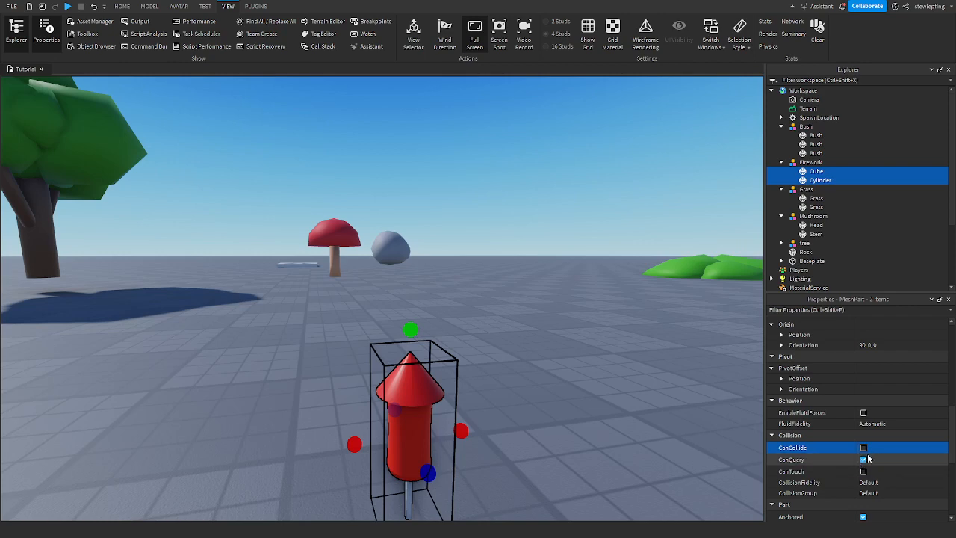
pyautogui.click(863, 459)
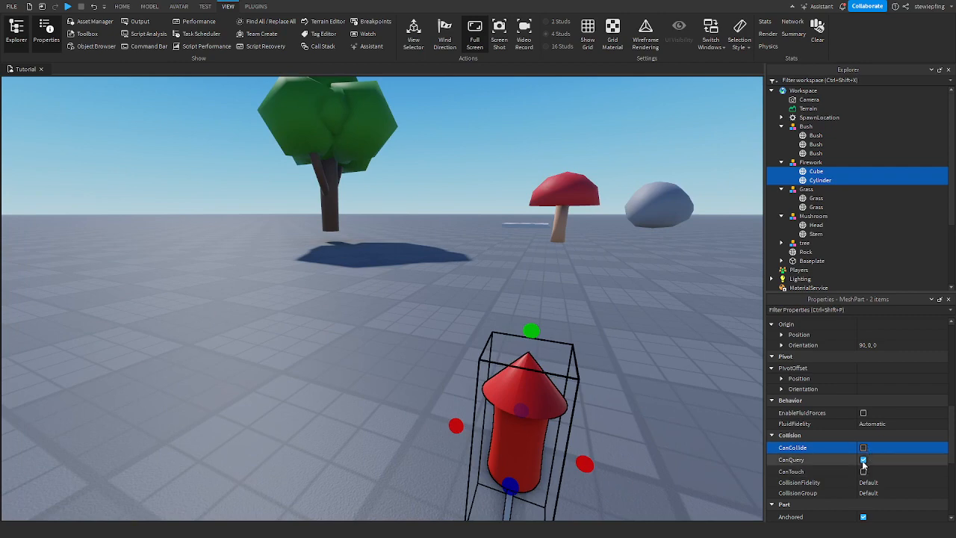
pyautogui.click(863, 459)
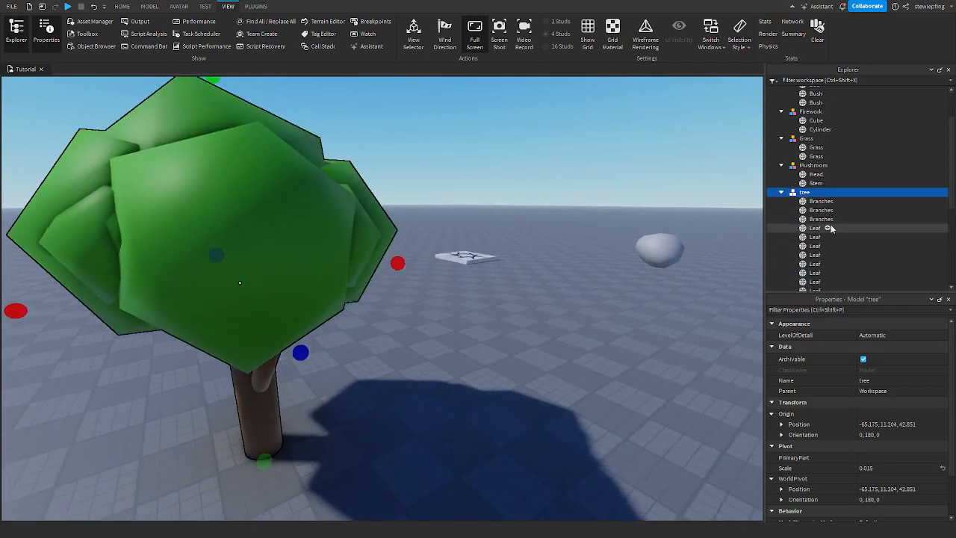
# Select the tree's 14 branch and leaf parts and set their render fidelity
pyautogui.click(820, 210)
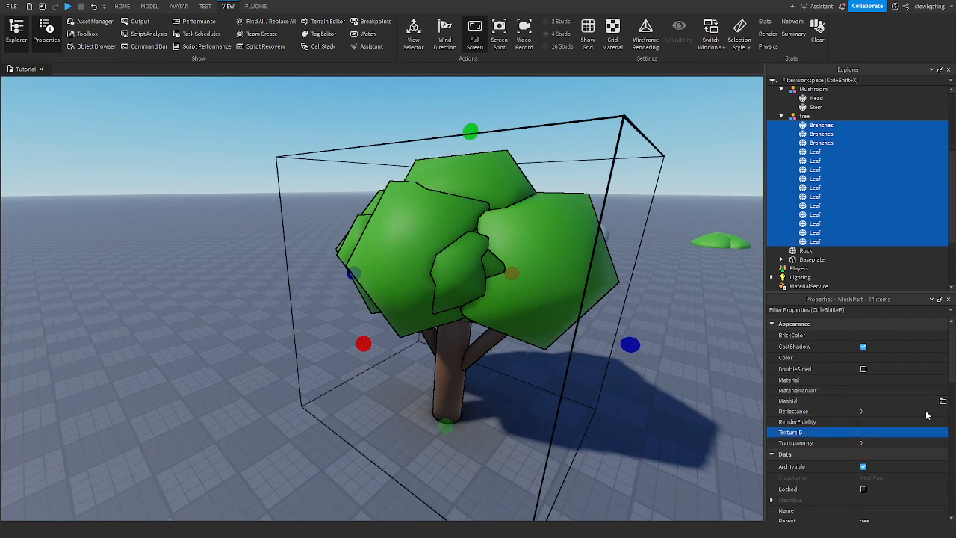
pyautogui.click(812, 421)
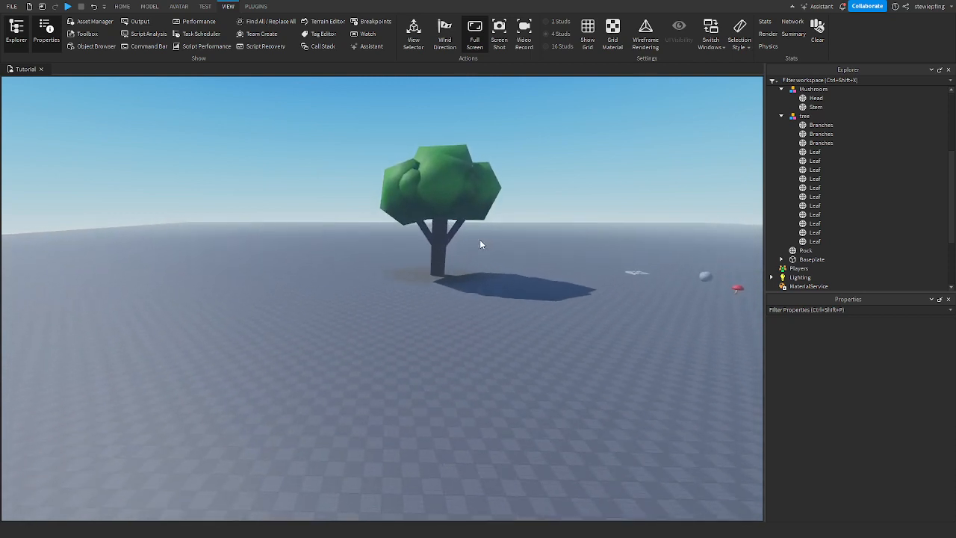
pyautogui.scroll(-3)
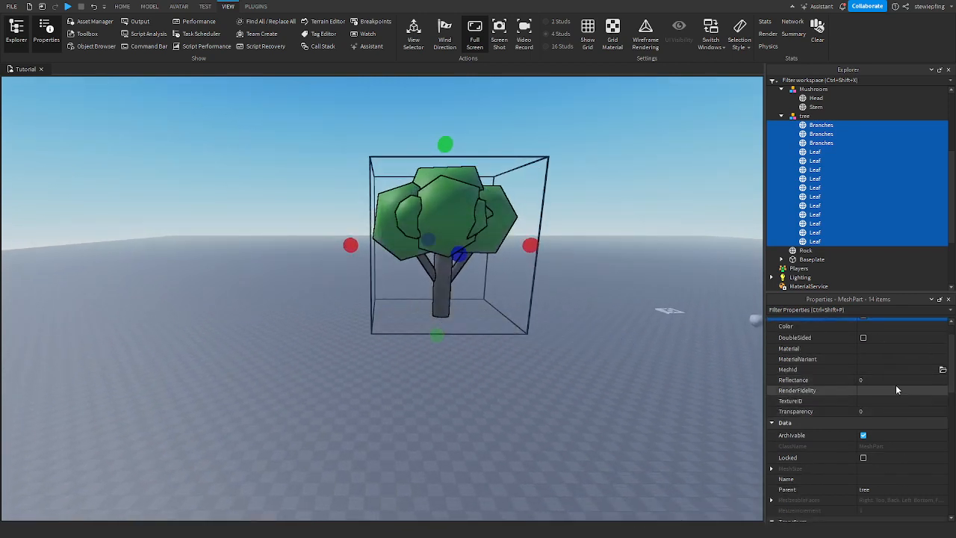
pyautogui.click(796, 390)
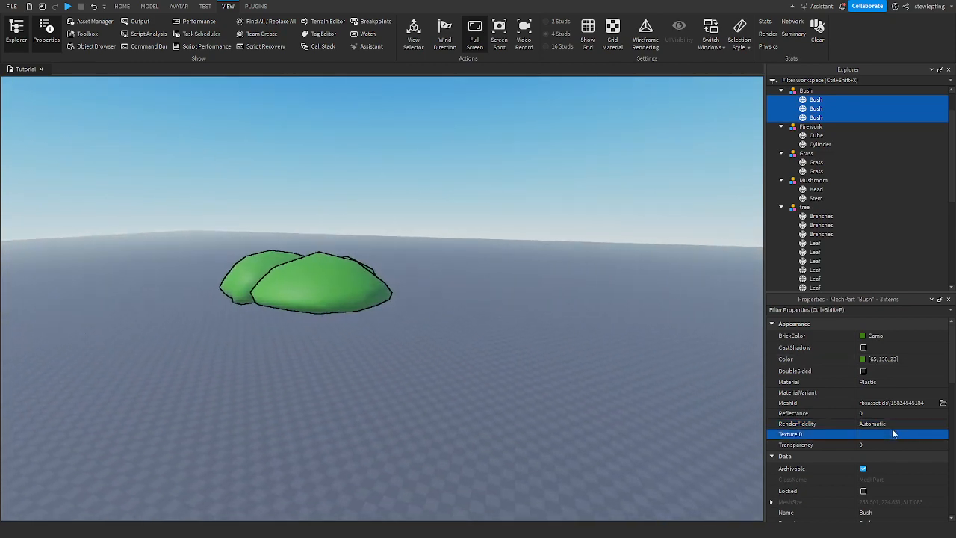
# Deselect the Bush parts and select the small grass model
pyautogui.click(900, 423)
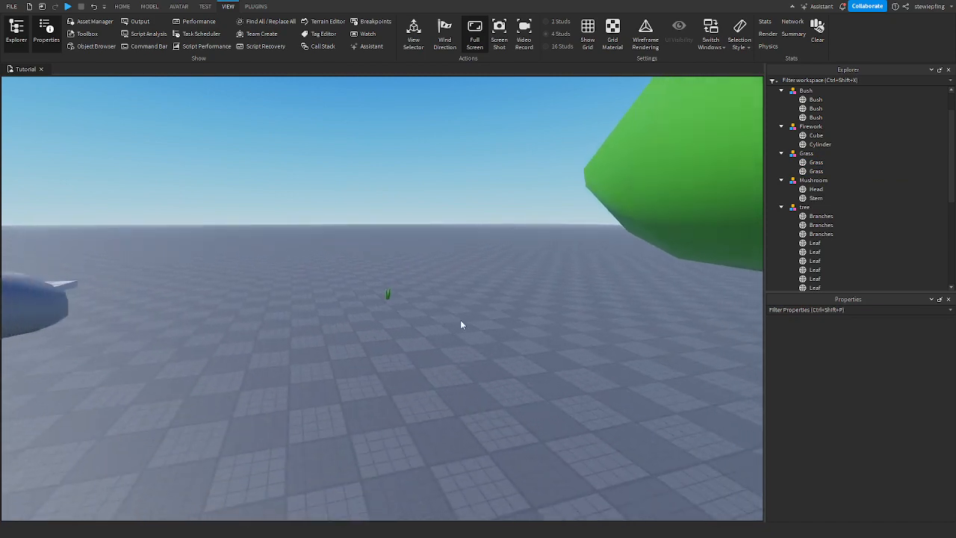
pyautogui.click(389, 293)
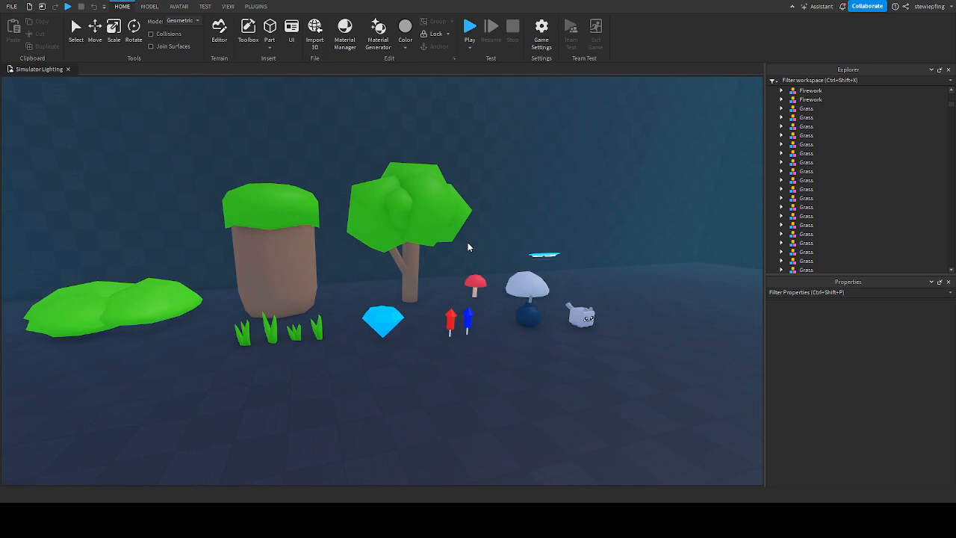
pyautogui.moveTo(423, 213)
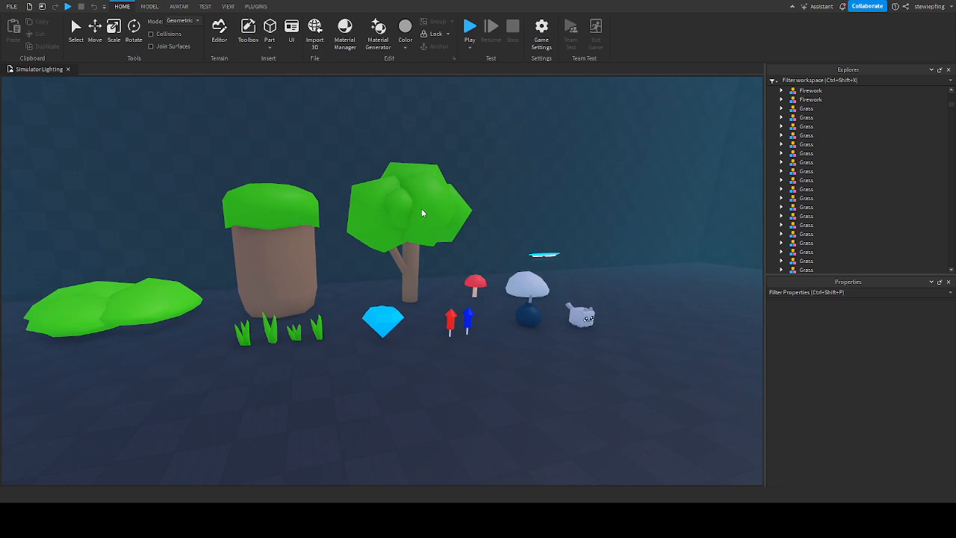